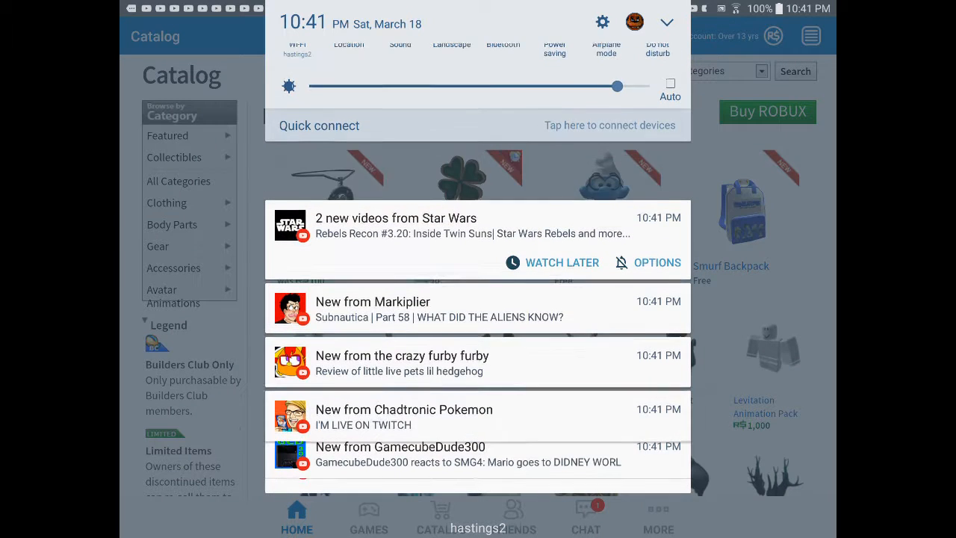
Scroll down and back up through the Catalog featured items before heading Home.
scroll(down, 3)
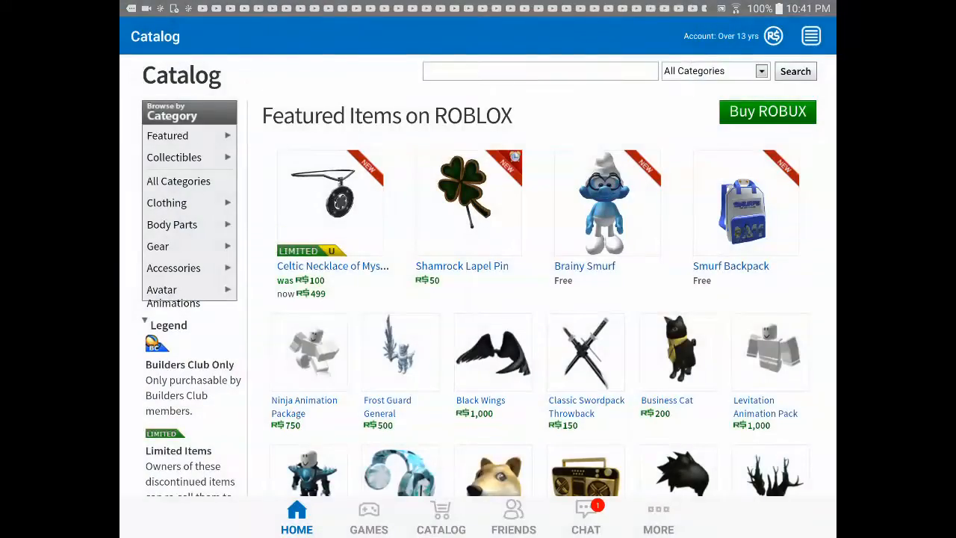
scroll(down, 3)
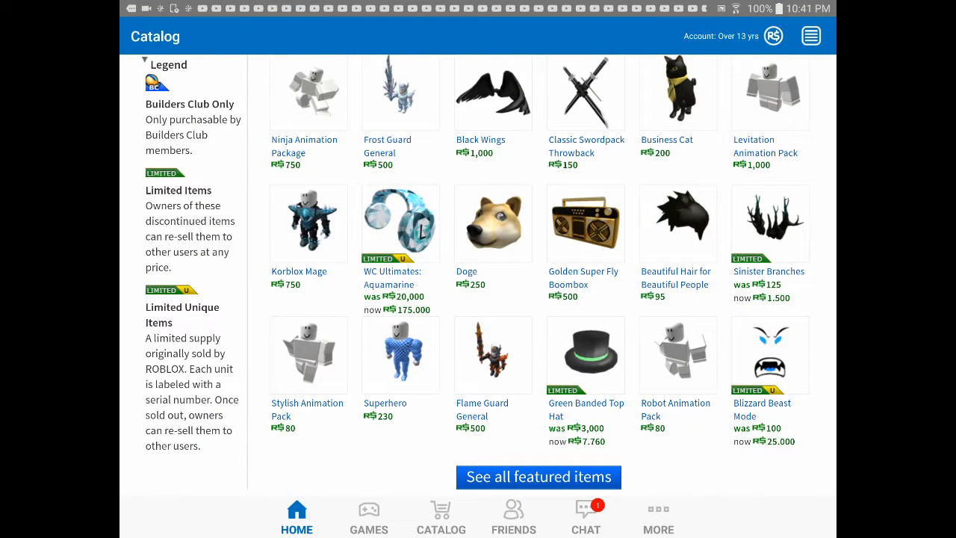
scroll(up, 3)
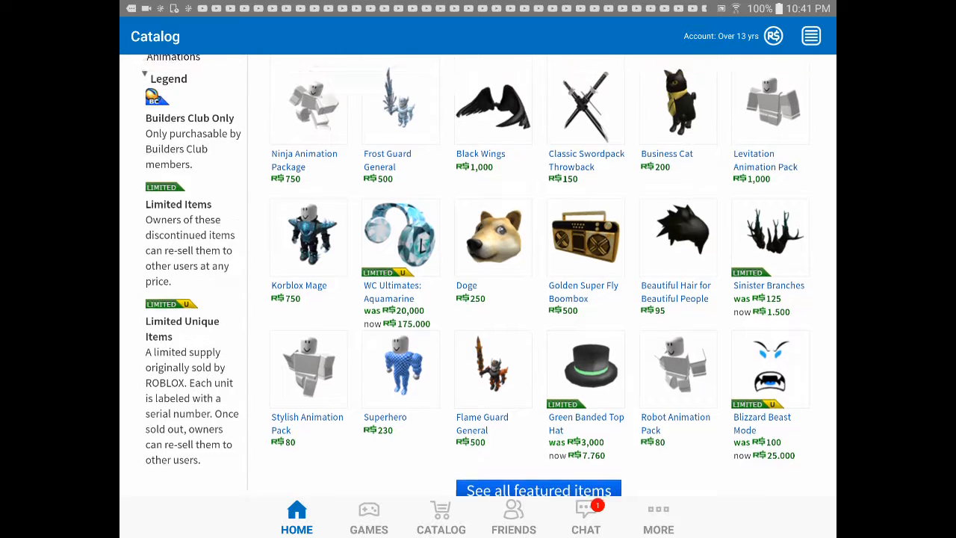
scroll(up, 3)
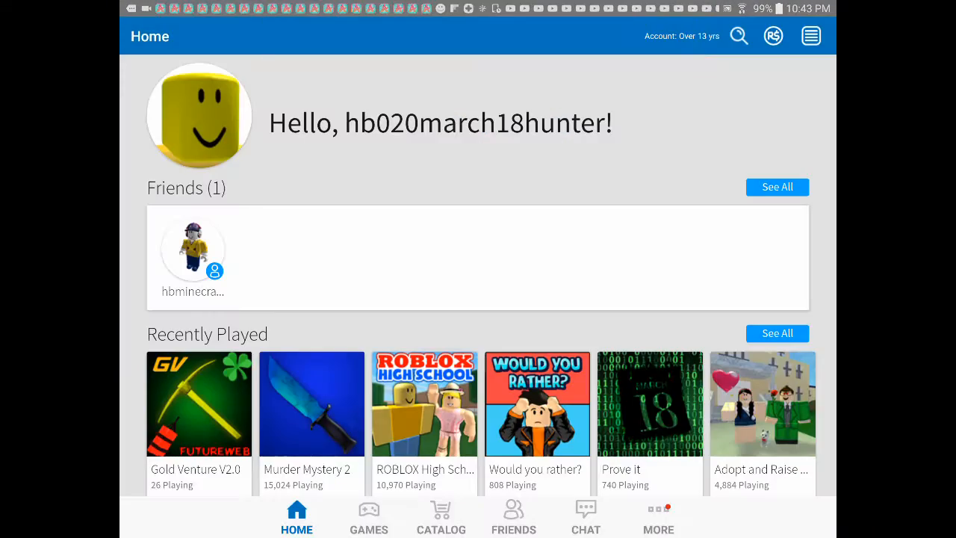
click(738, 36)
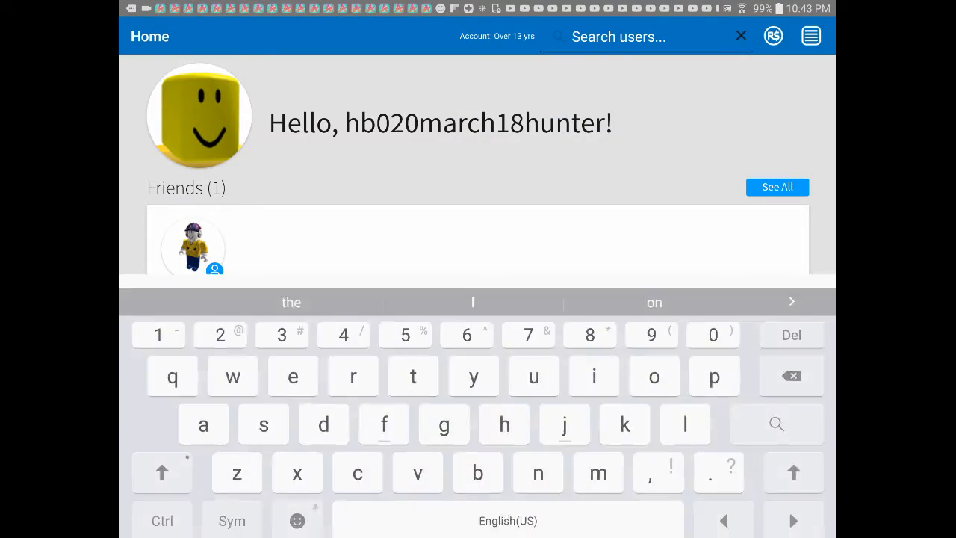
text(john)
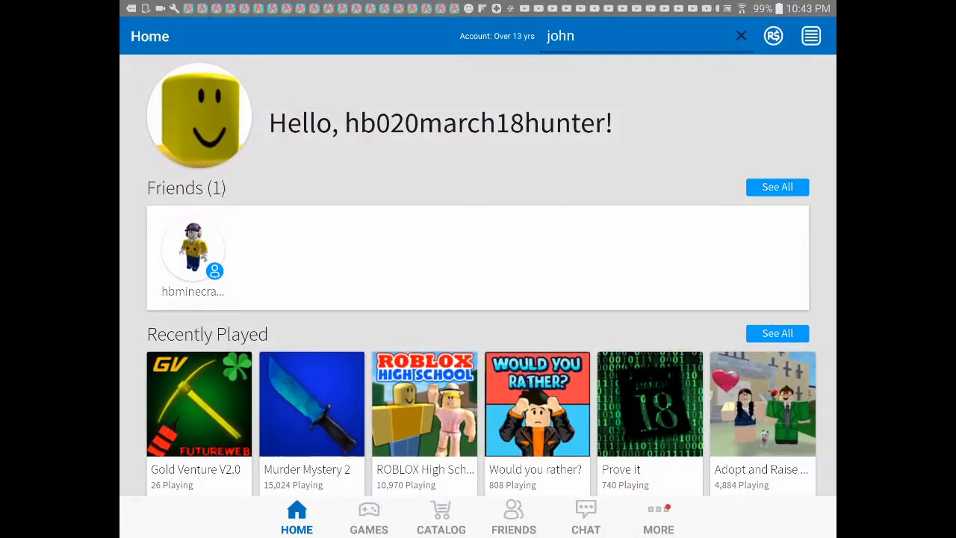
text(doe)
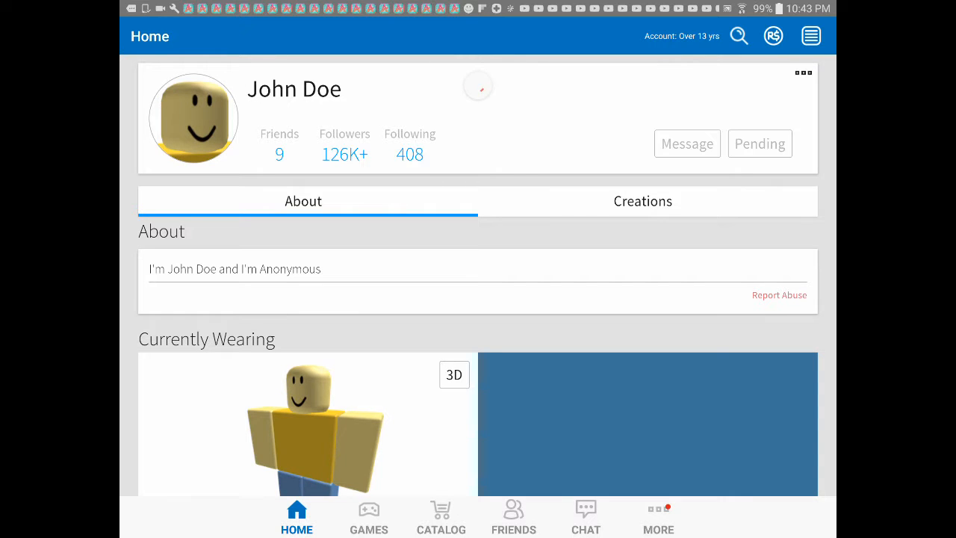
scroll(down, 3)
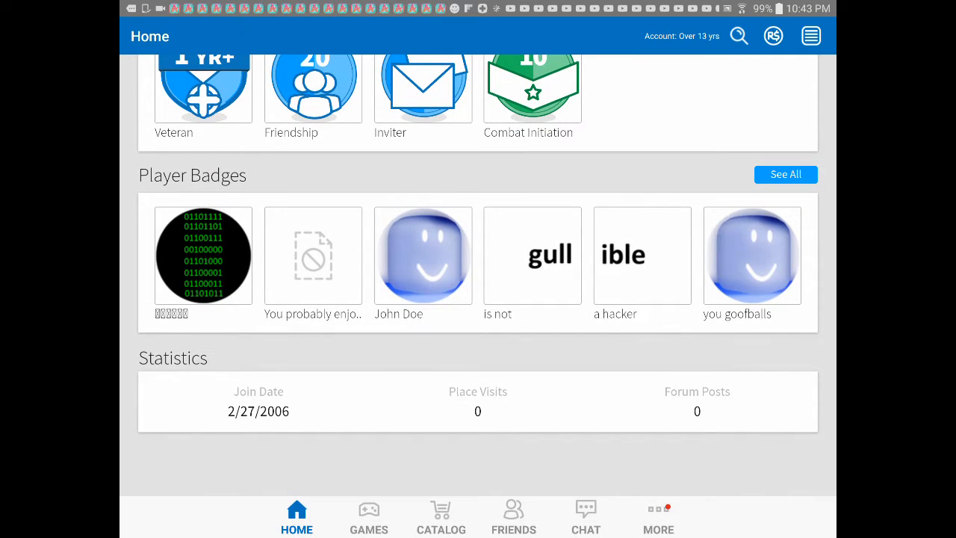
scroll(up, 3)
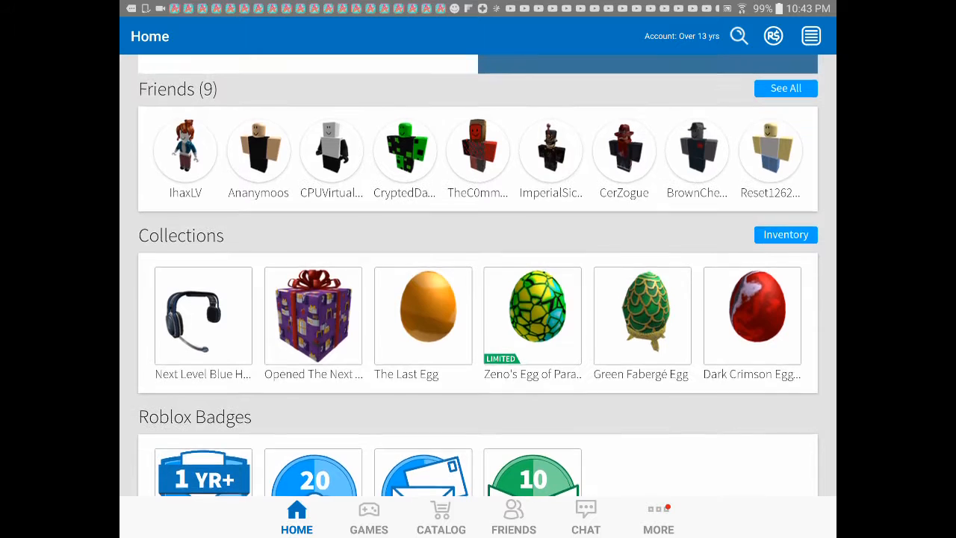
click(785, 88)
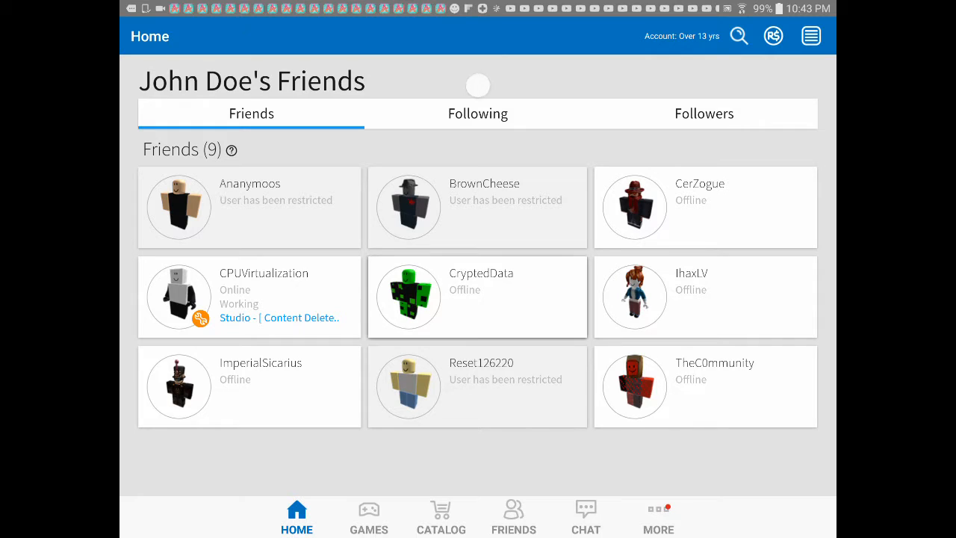
click(478, 296)
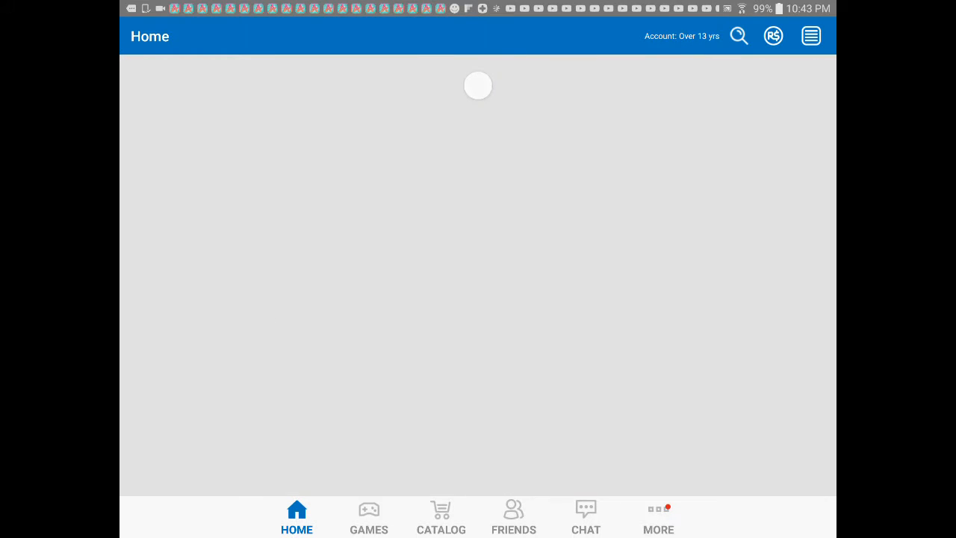
click(514, 517)
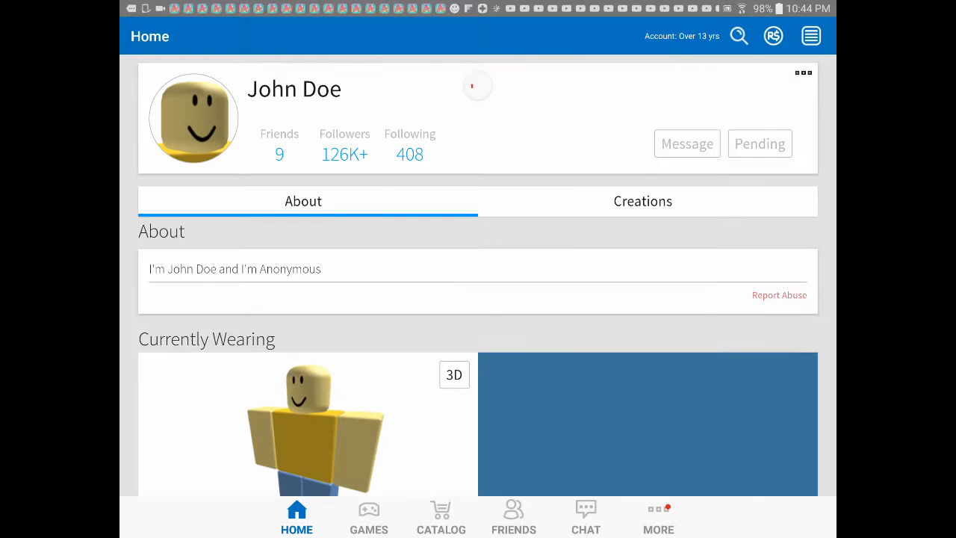
scroll(down, 3)
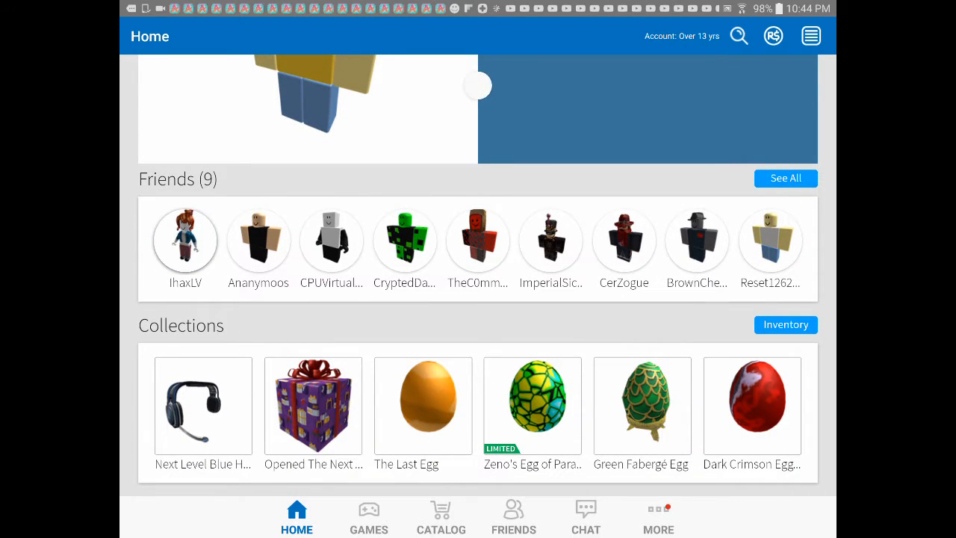
click(185, 239)
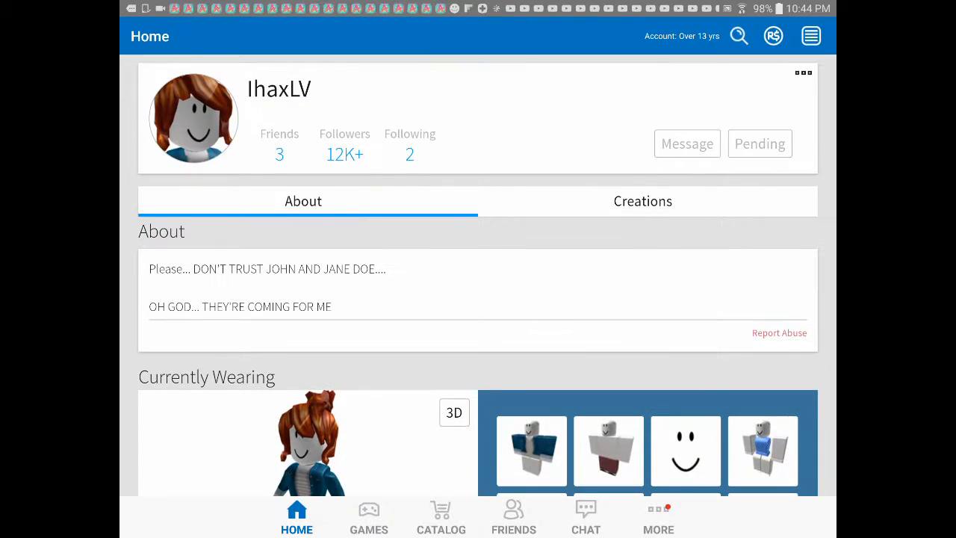
scroll(down, 3)
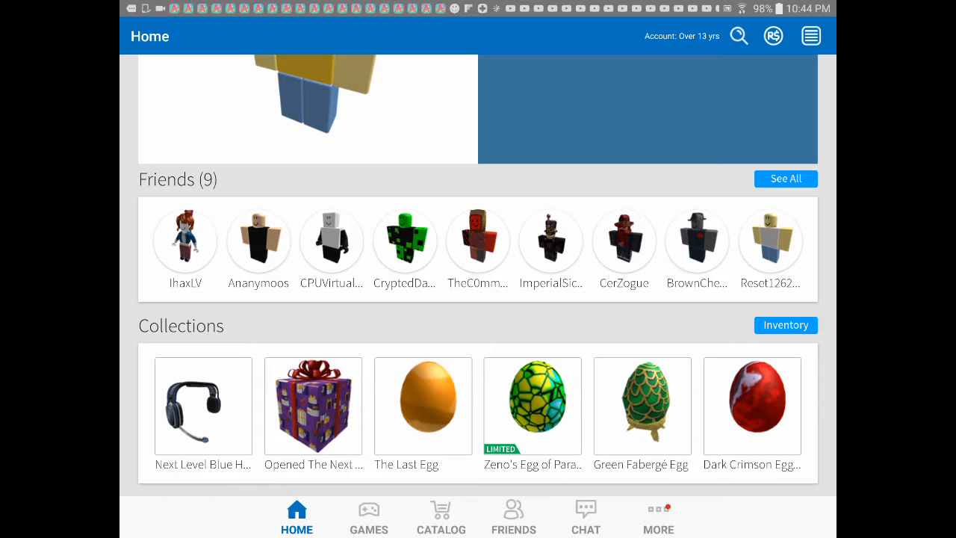
click(332, 240)
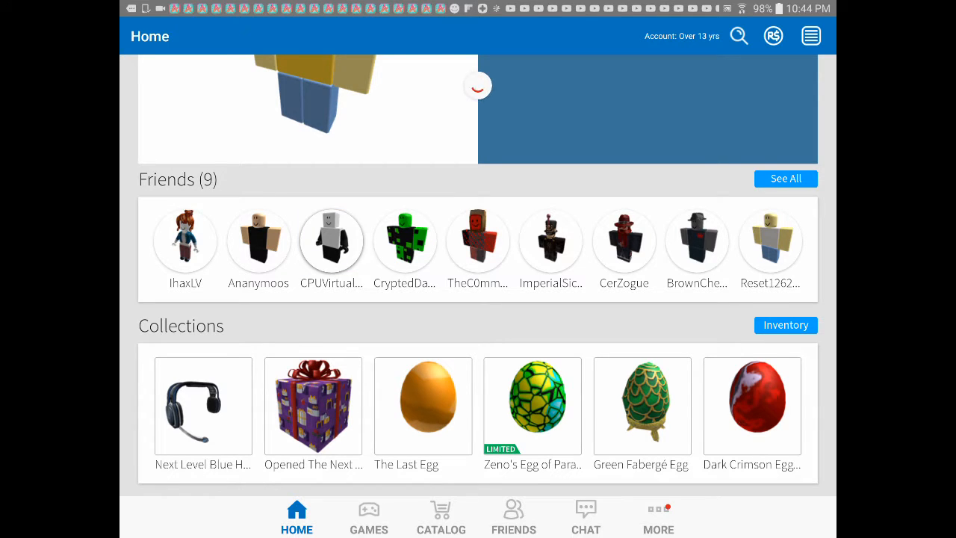
click(331, 241)
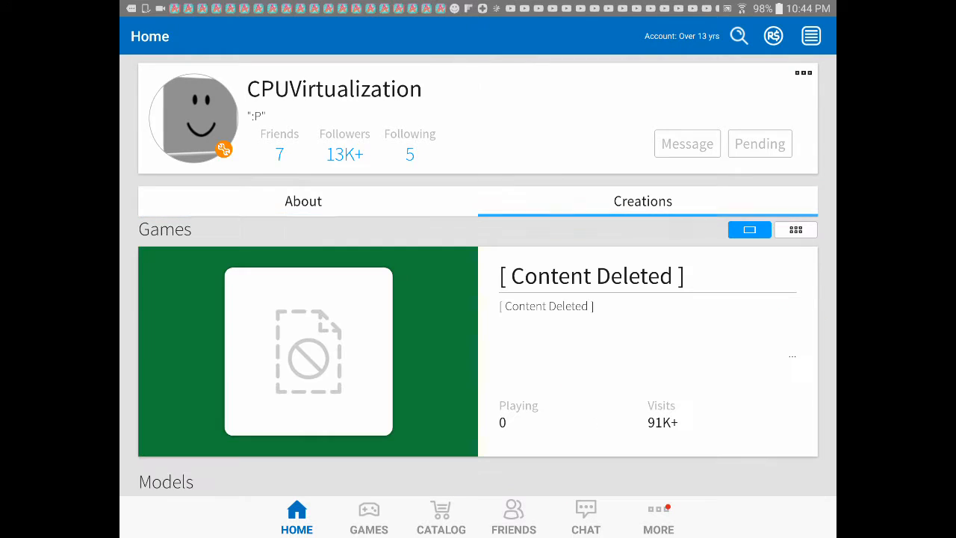
Read CPUVirtualization's About info, show all his friends and open LLVM's profile.
click(302, 200)
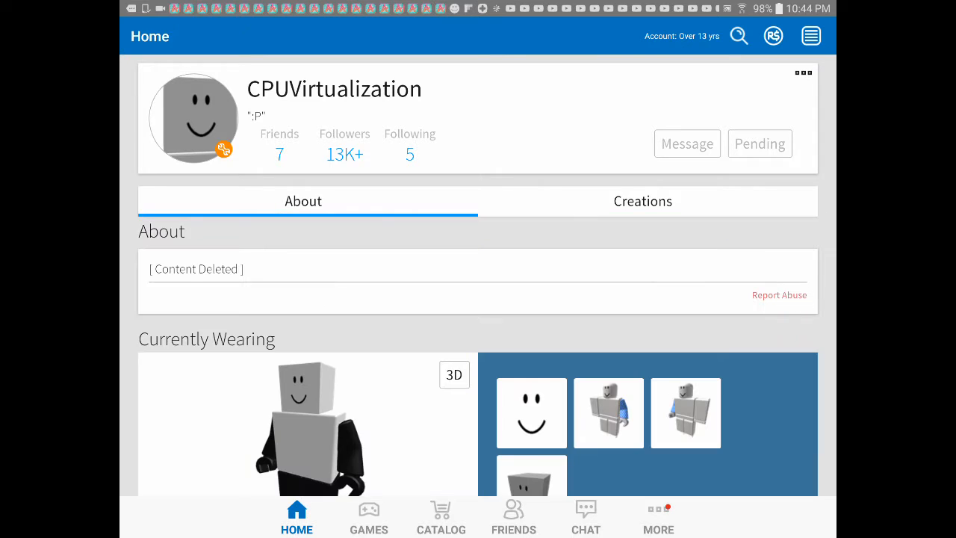
scroll(down, 3)
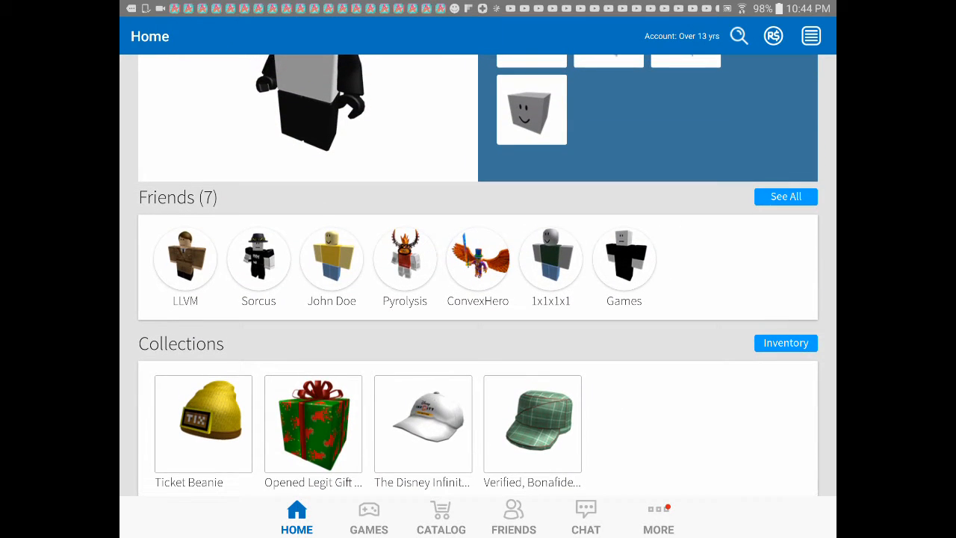
click(785, 197)
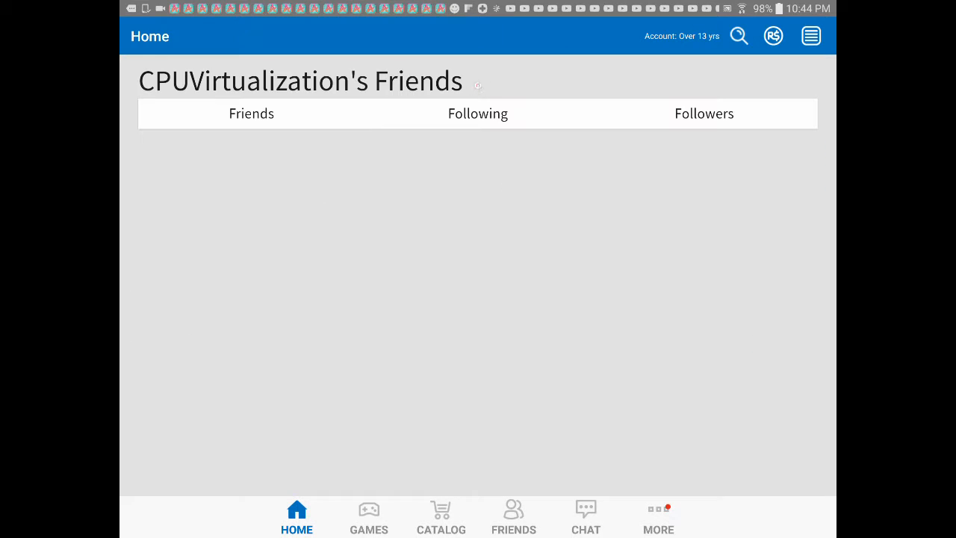
click(250, 113)
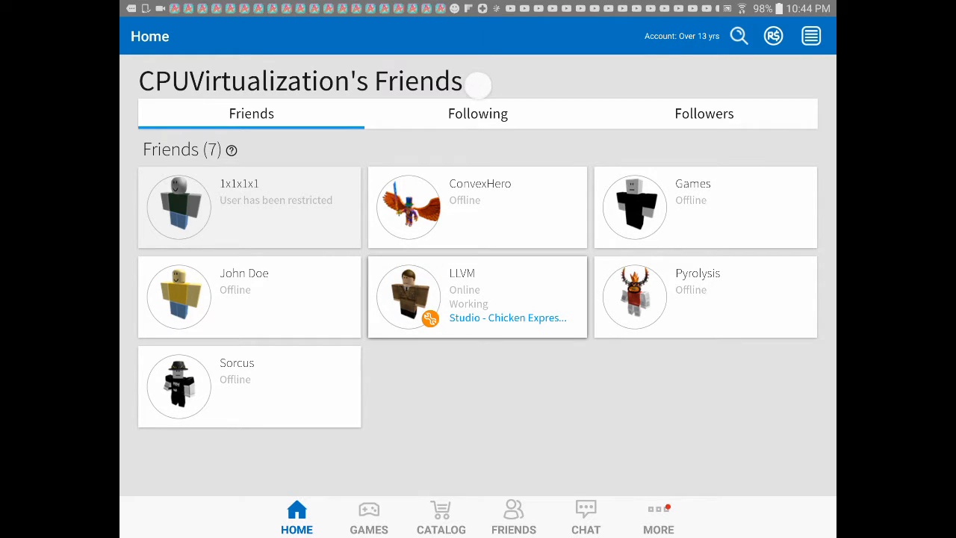
Return to CPUVirtualization's friends list and switch to the Games catalogue.
click(478, 295)
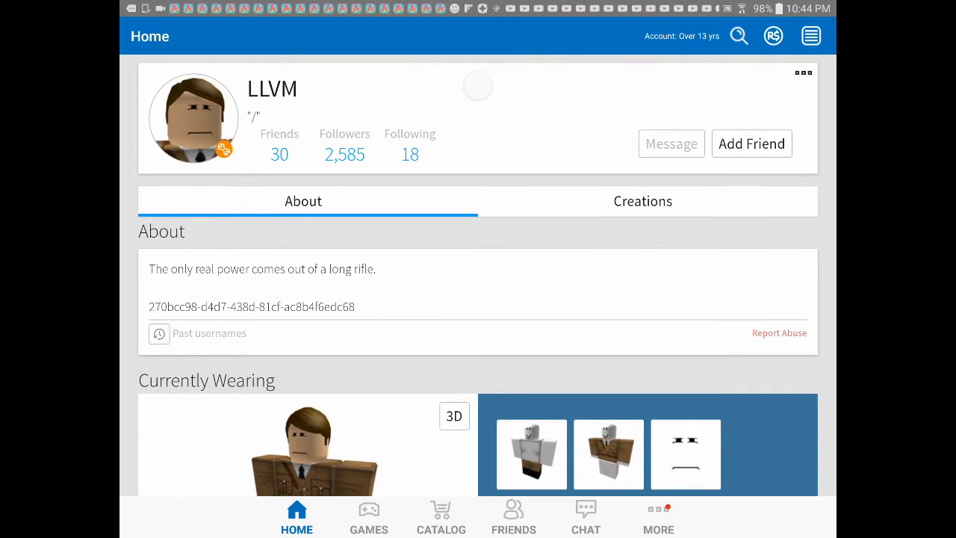
click(279, 154)
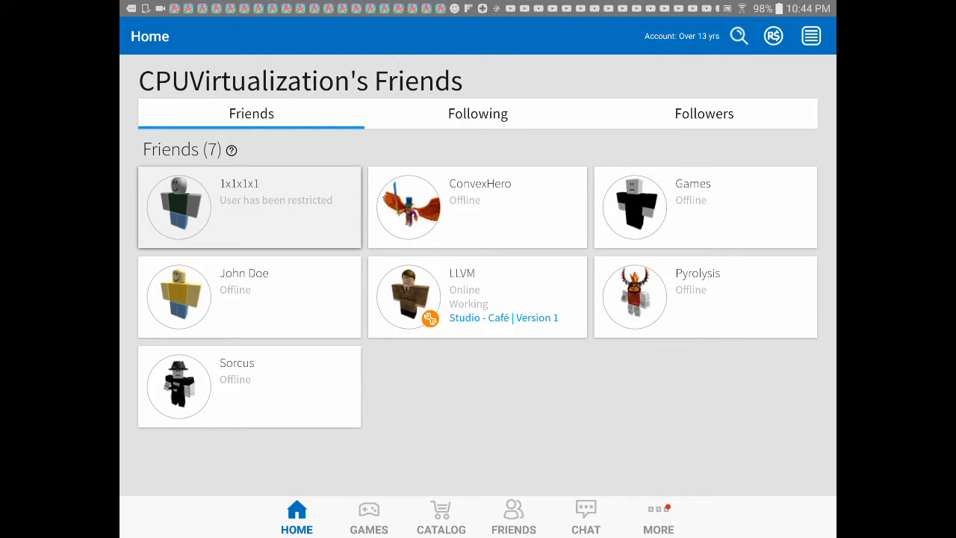
click(369, 516)
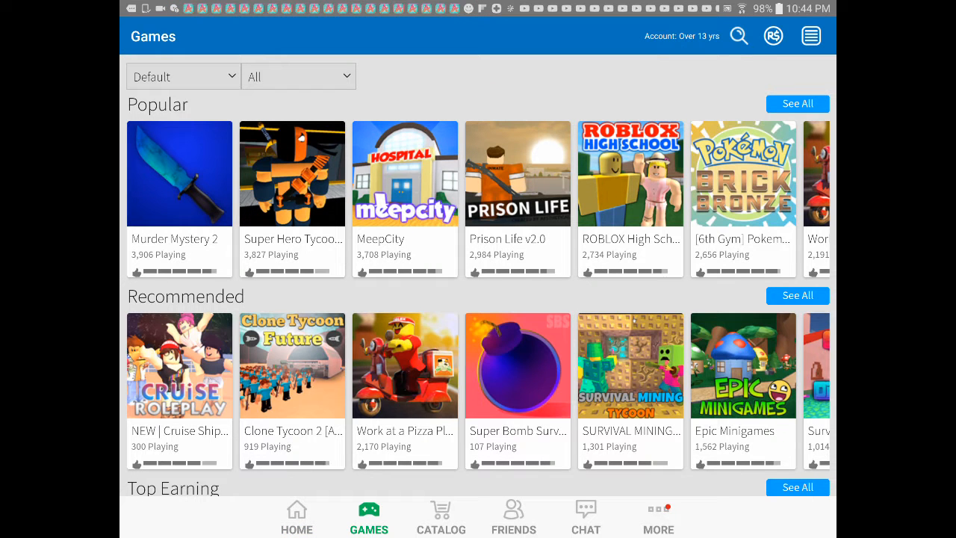
Open the Prove it game from the 'prove it' search results and join it via Play.
scroll(down, 3)
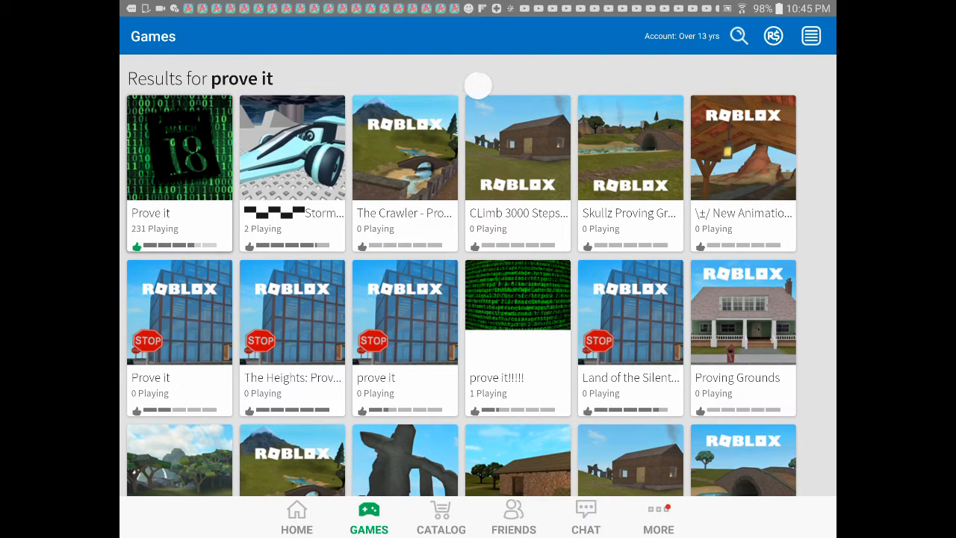
click(179, 148)
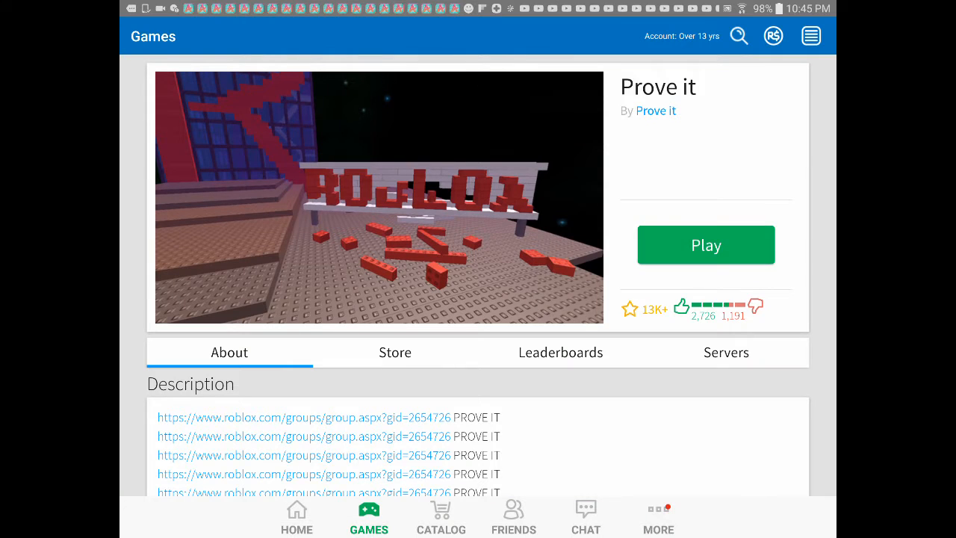
click(705, 245)
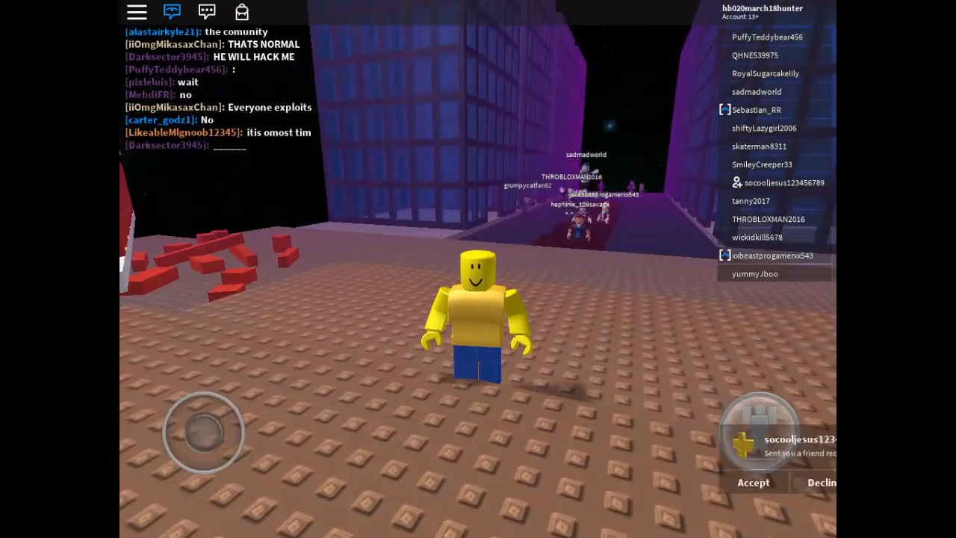
click(752, 481)
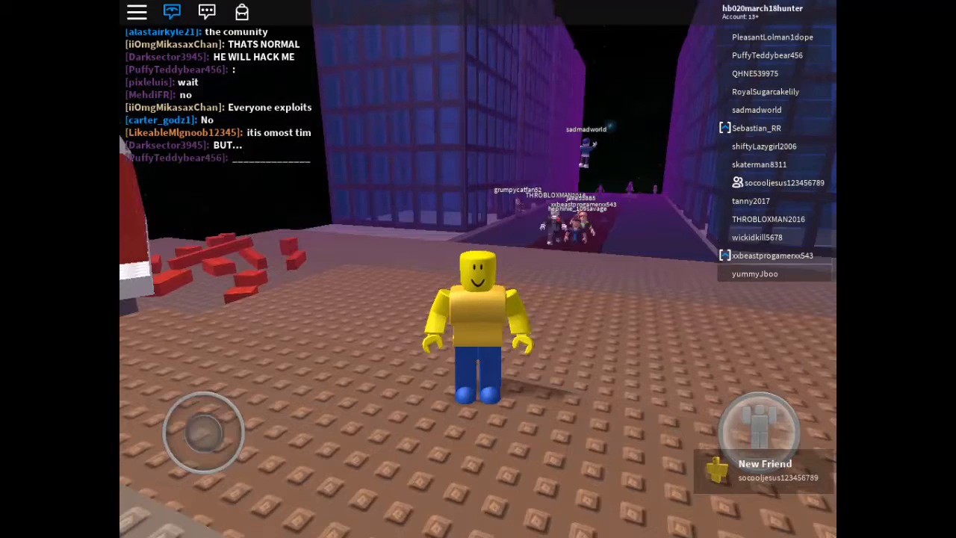
click(137, 12)
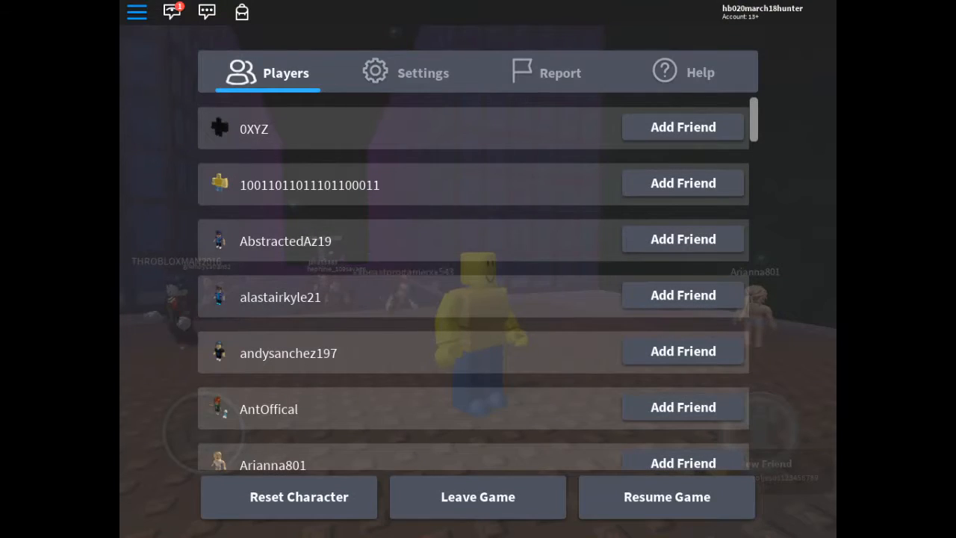
click(478, 496)
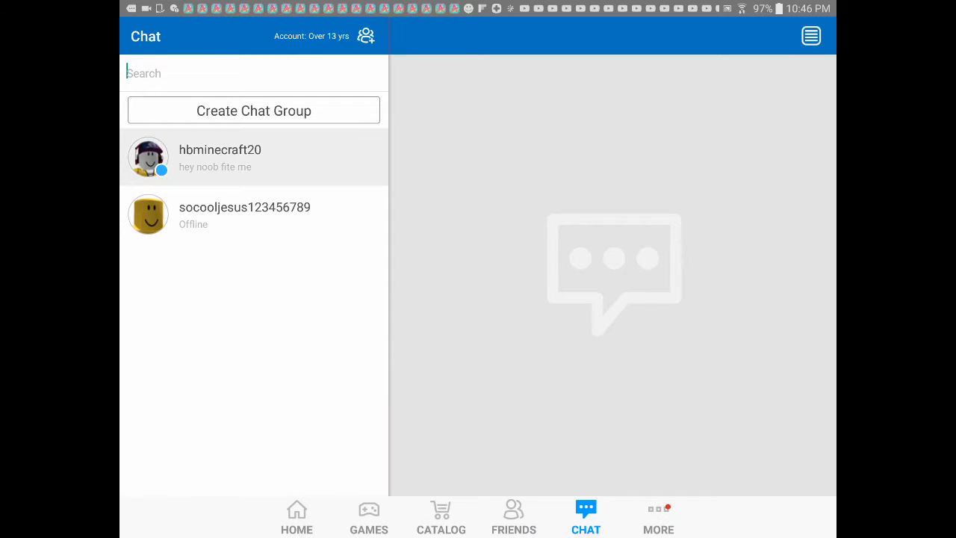
click(254, 156)
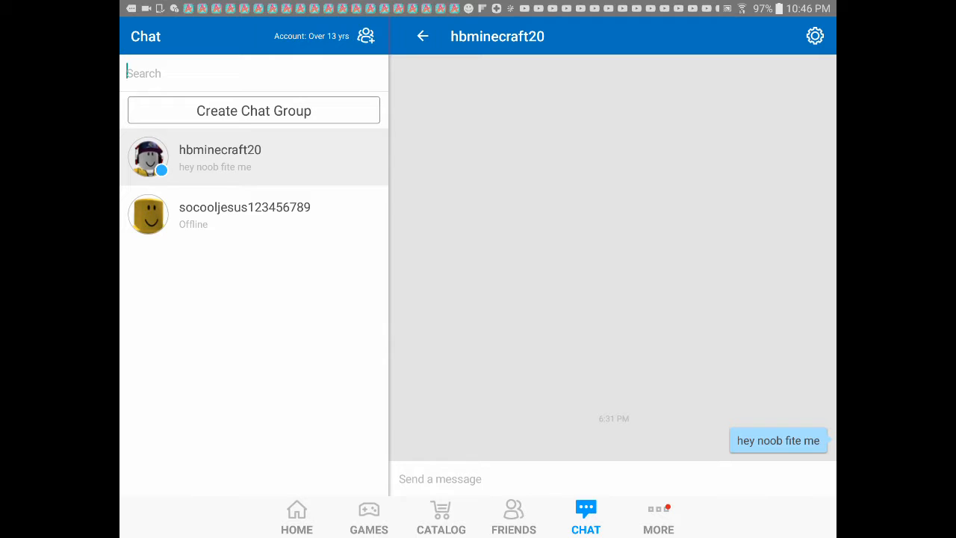
click(245, 215)
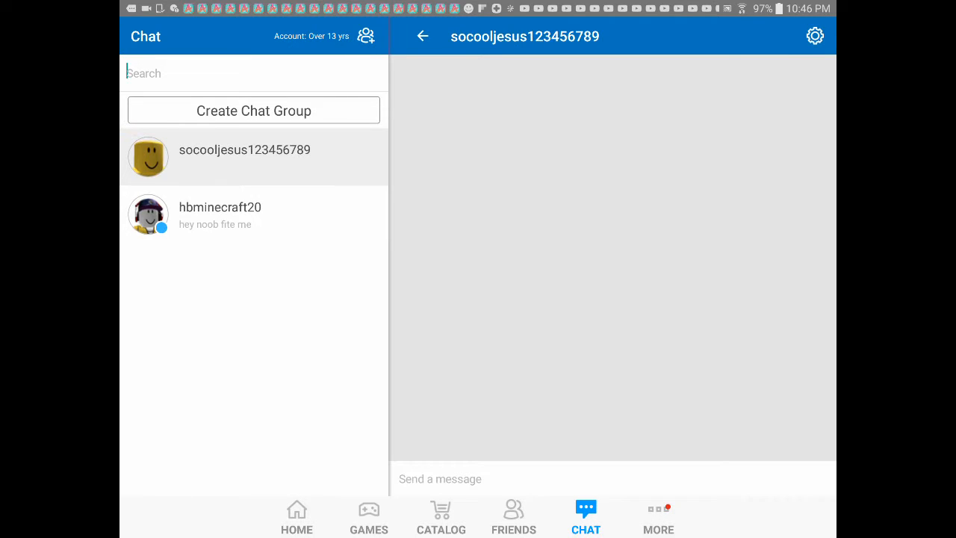
click(514, 516)
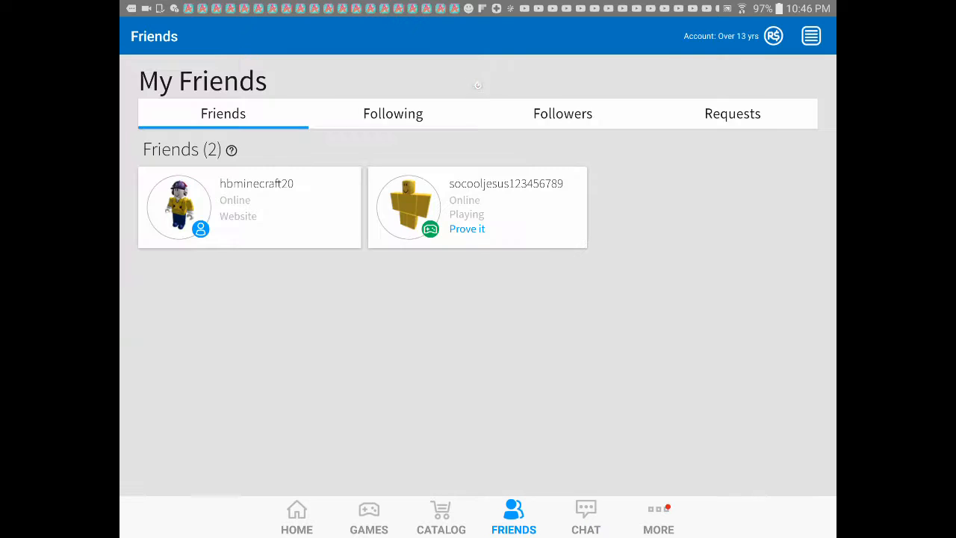
click(466, 228)
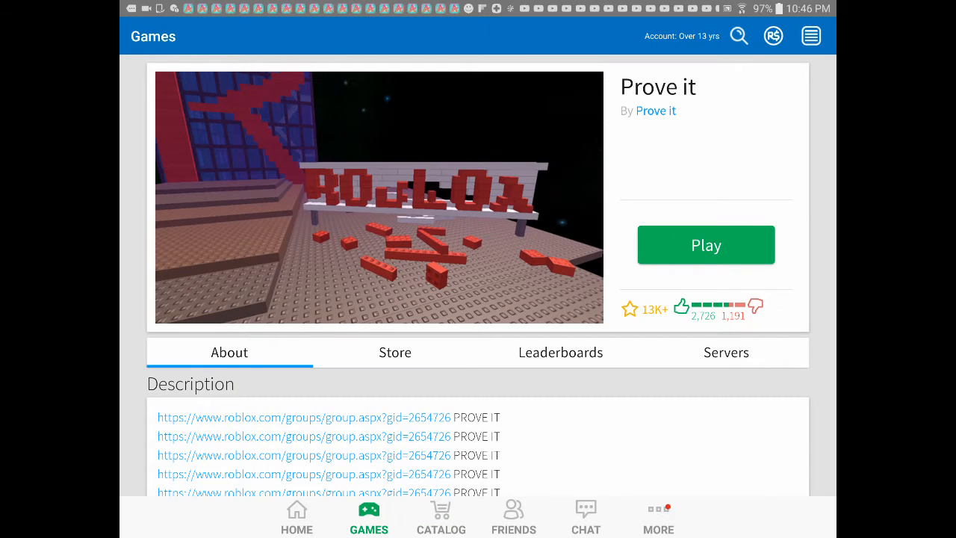
Look over the Prove it game page and go back through the 'prove it' search results.
scroll(down, 3)
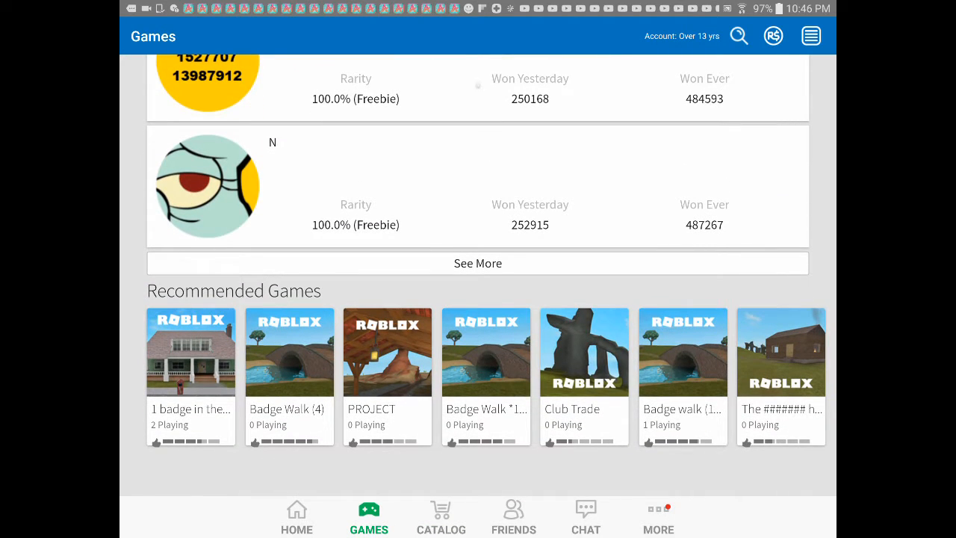
click(738, 36)
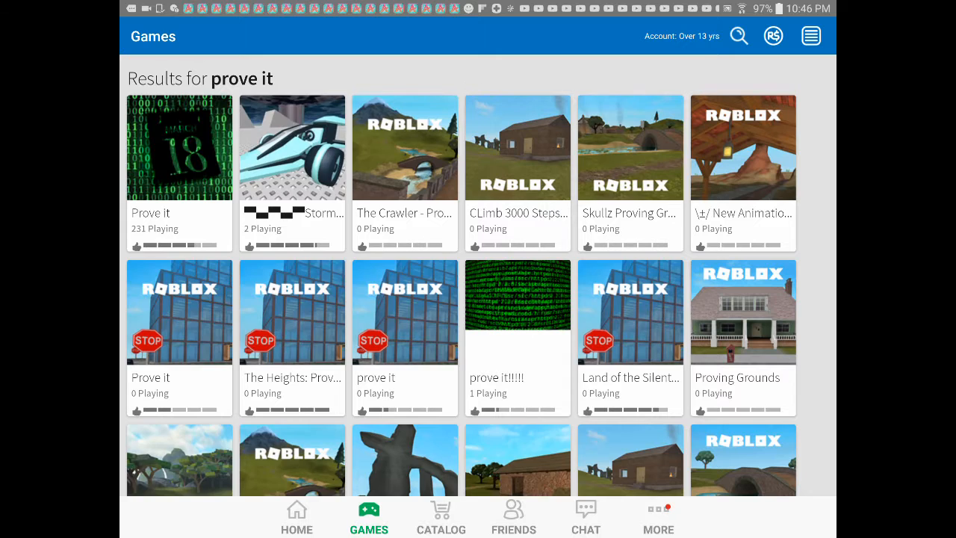
scroll(down, 3)
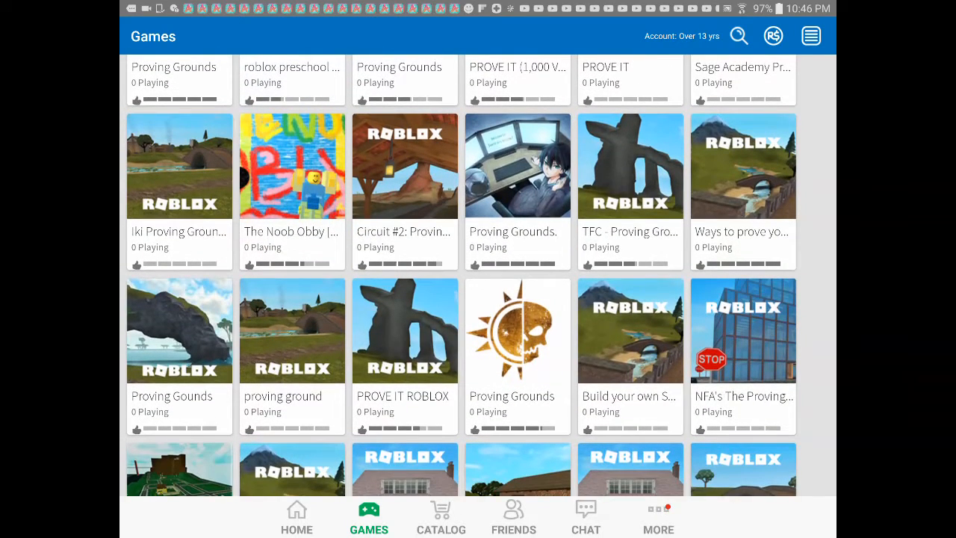
scroll(up, 3)
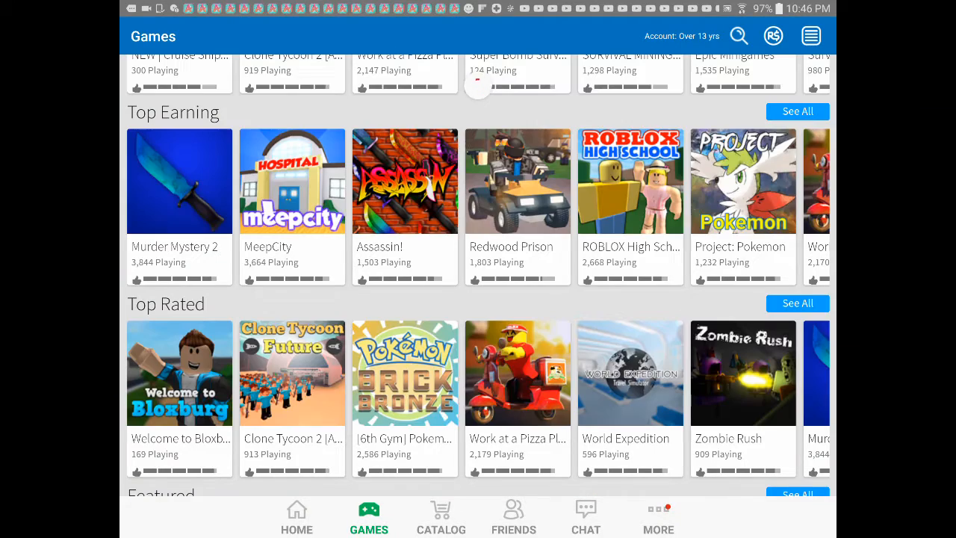
scroll(down, 3)
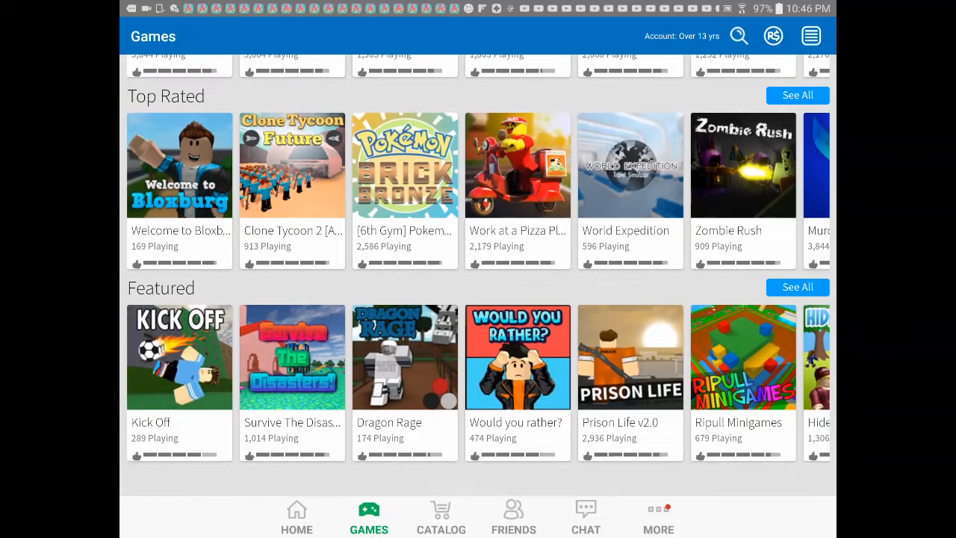
scroll(left, 3)
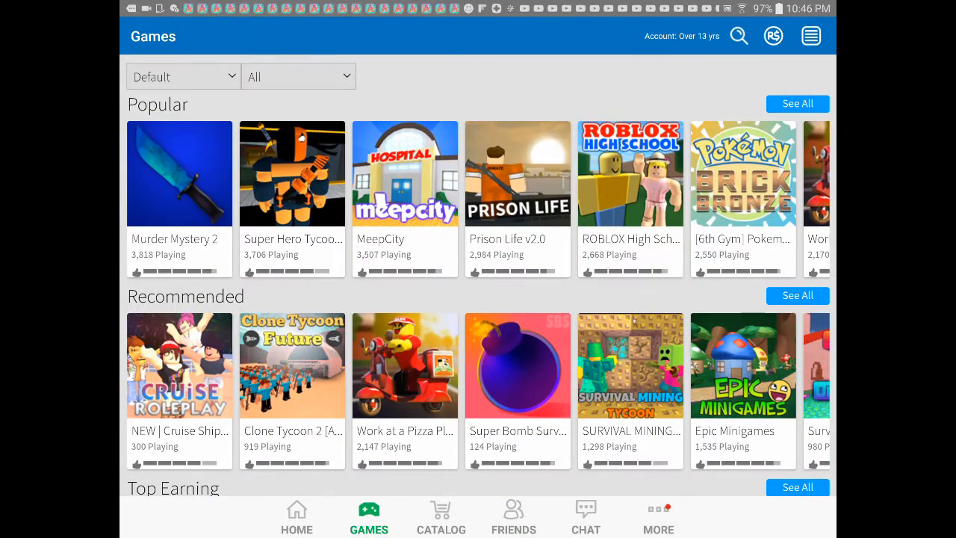
scroll(left, 3)
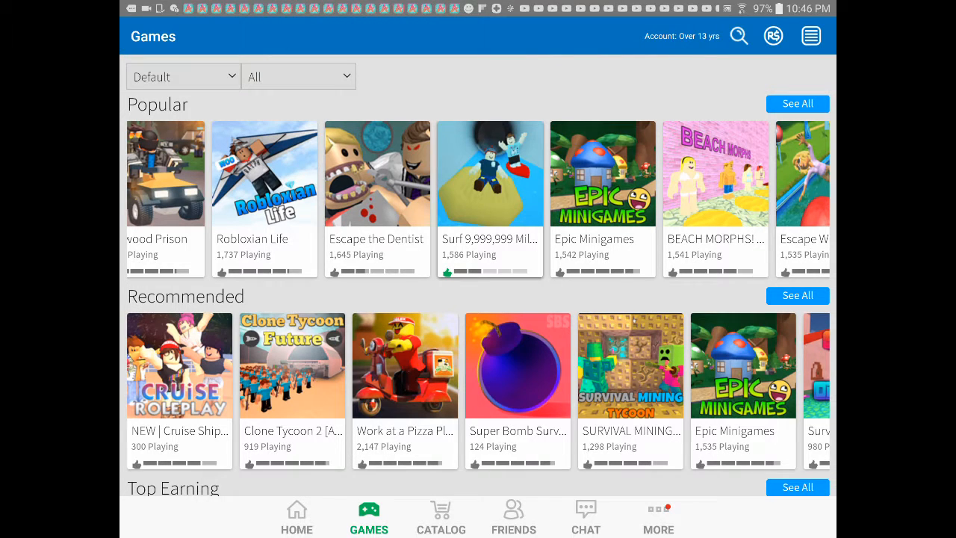
click(514, 515)
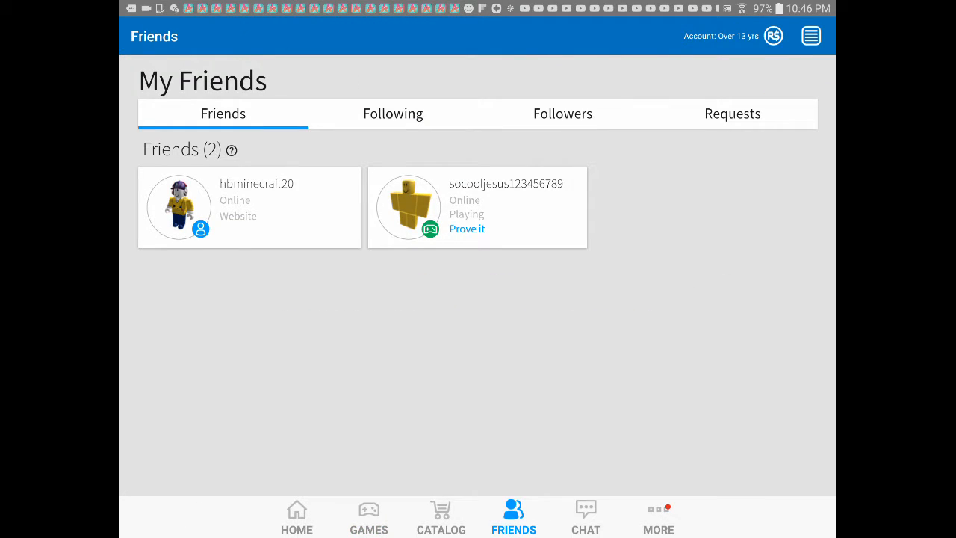